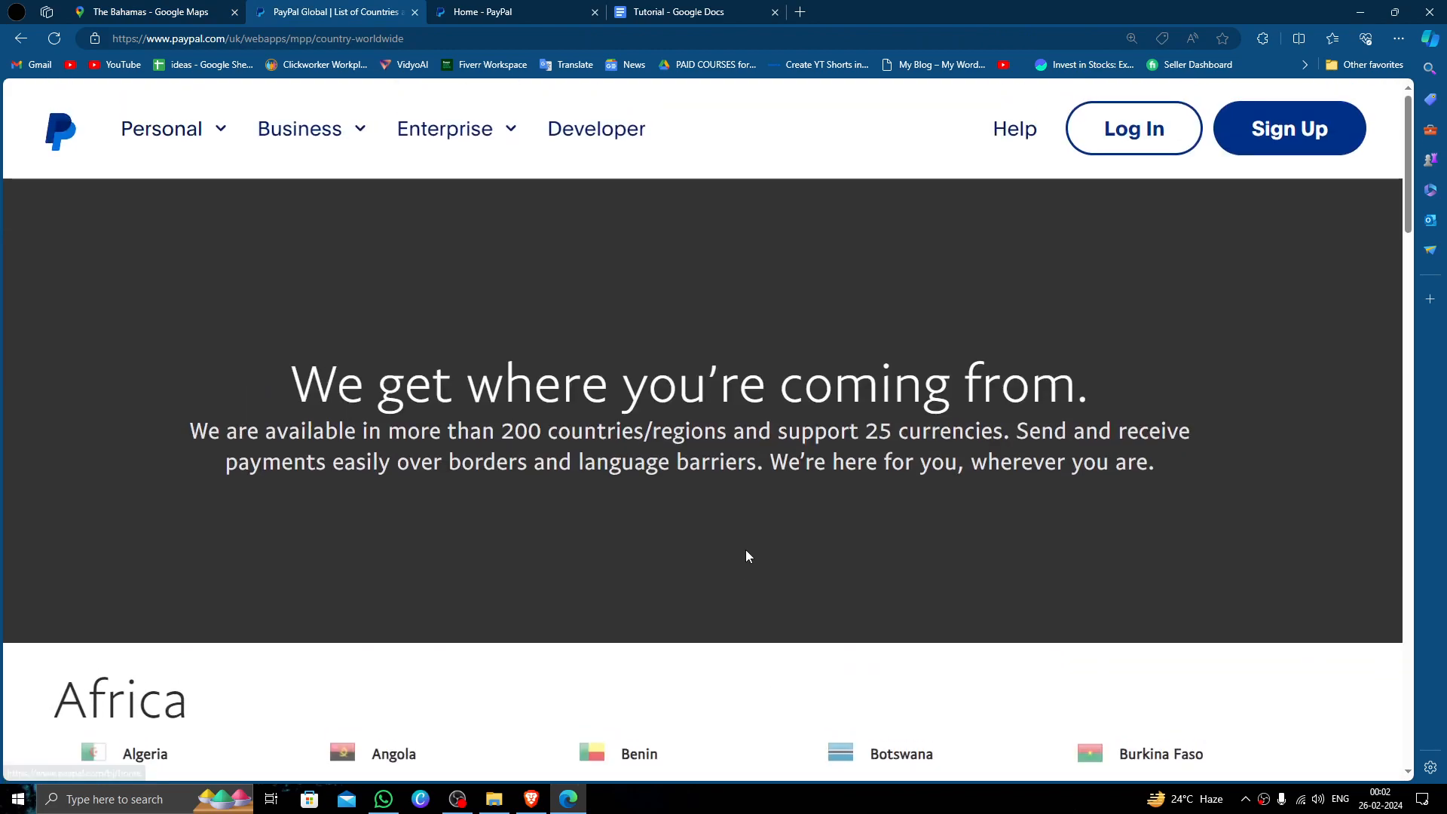
pyautogui.moveTo(748, 542)
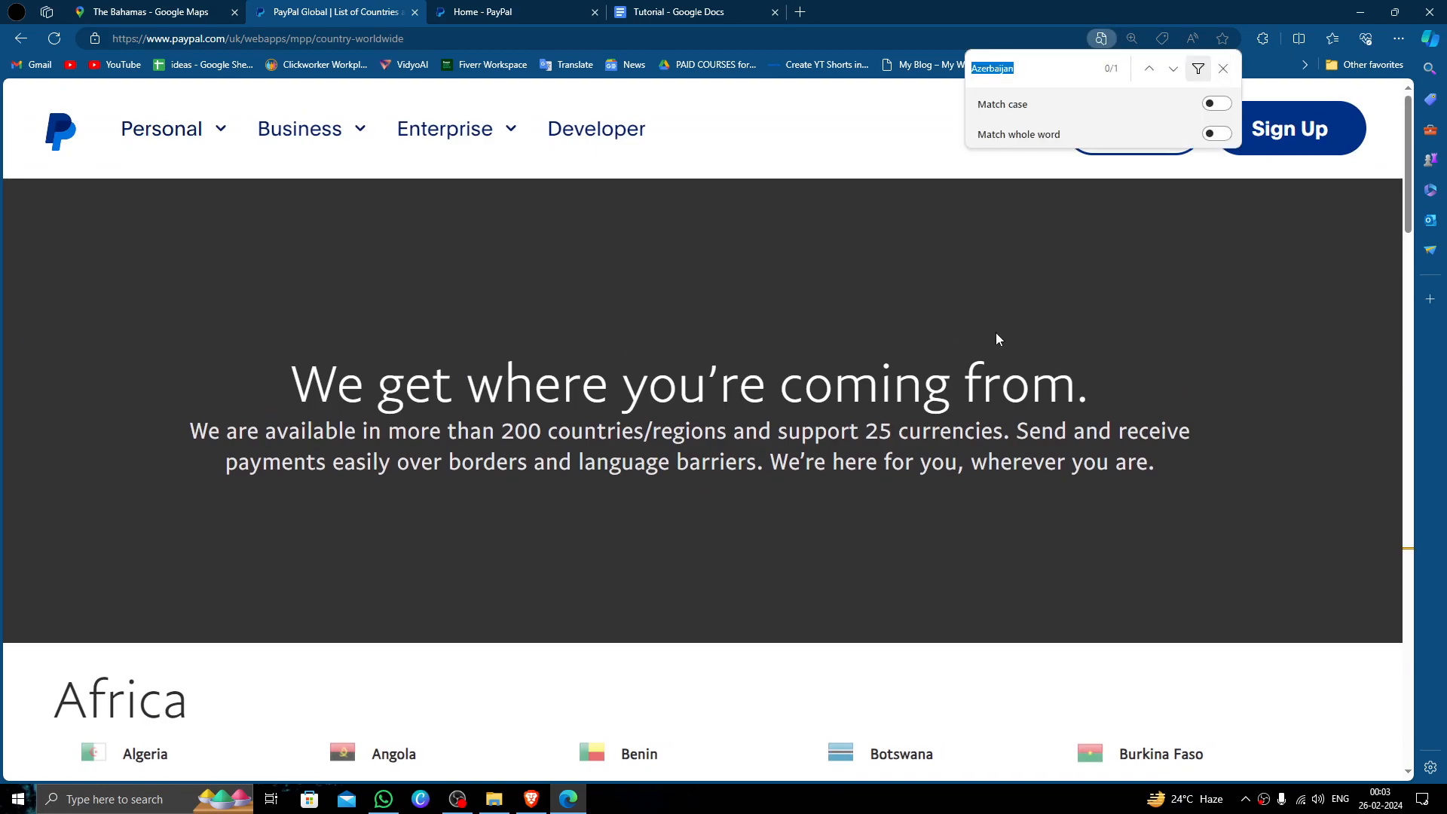
# Find Bahamas under Americas in the supported countries list, then return to the PayPal home tab.
pyautogui.write('baha')
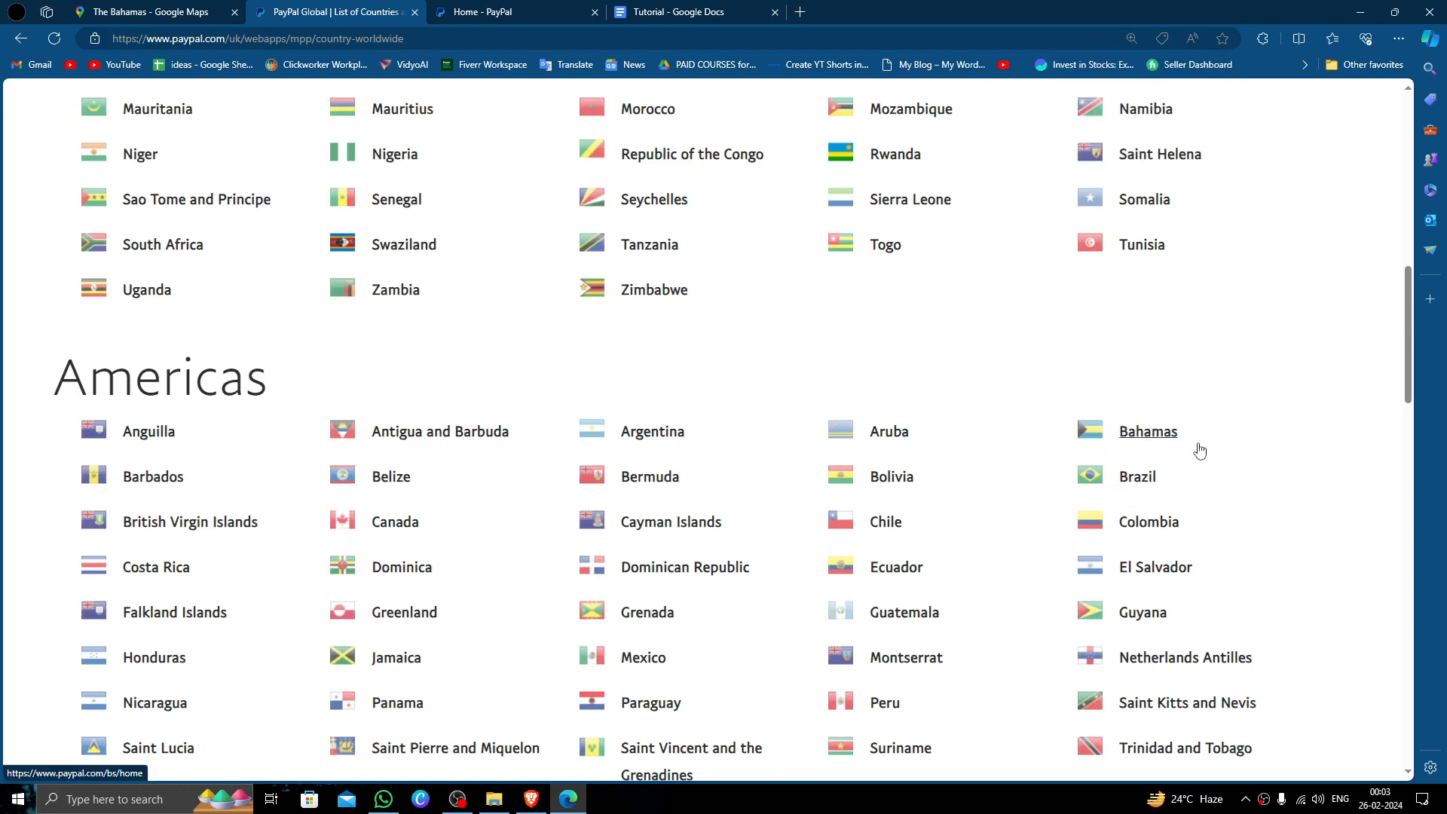
pyautogui.scroll(3)
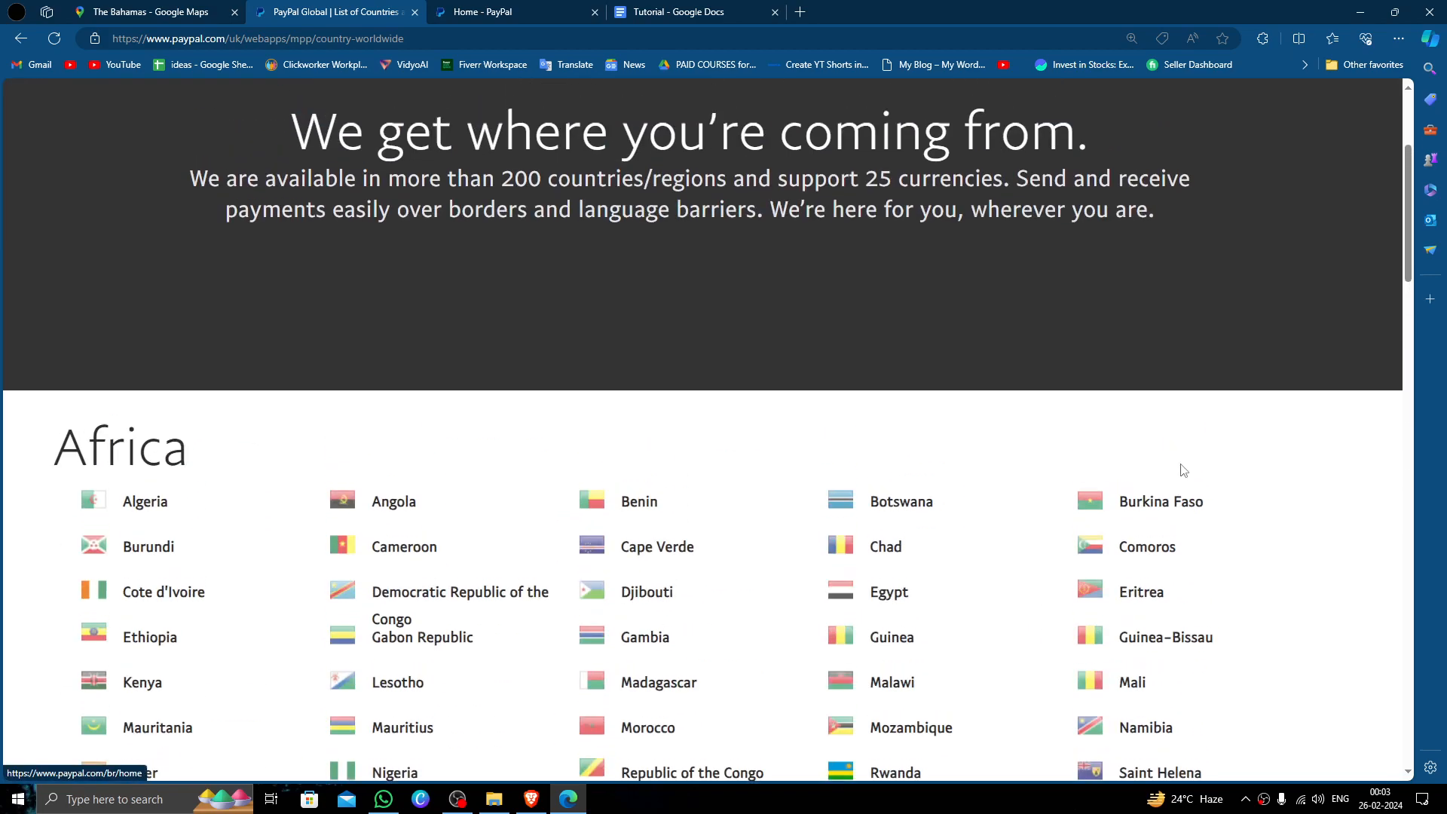
pyautogui.click(512, 12)
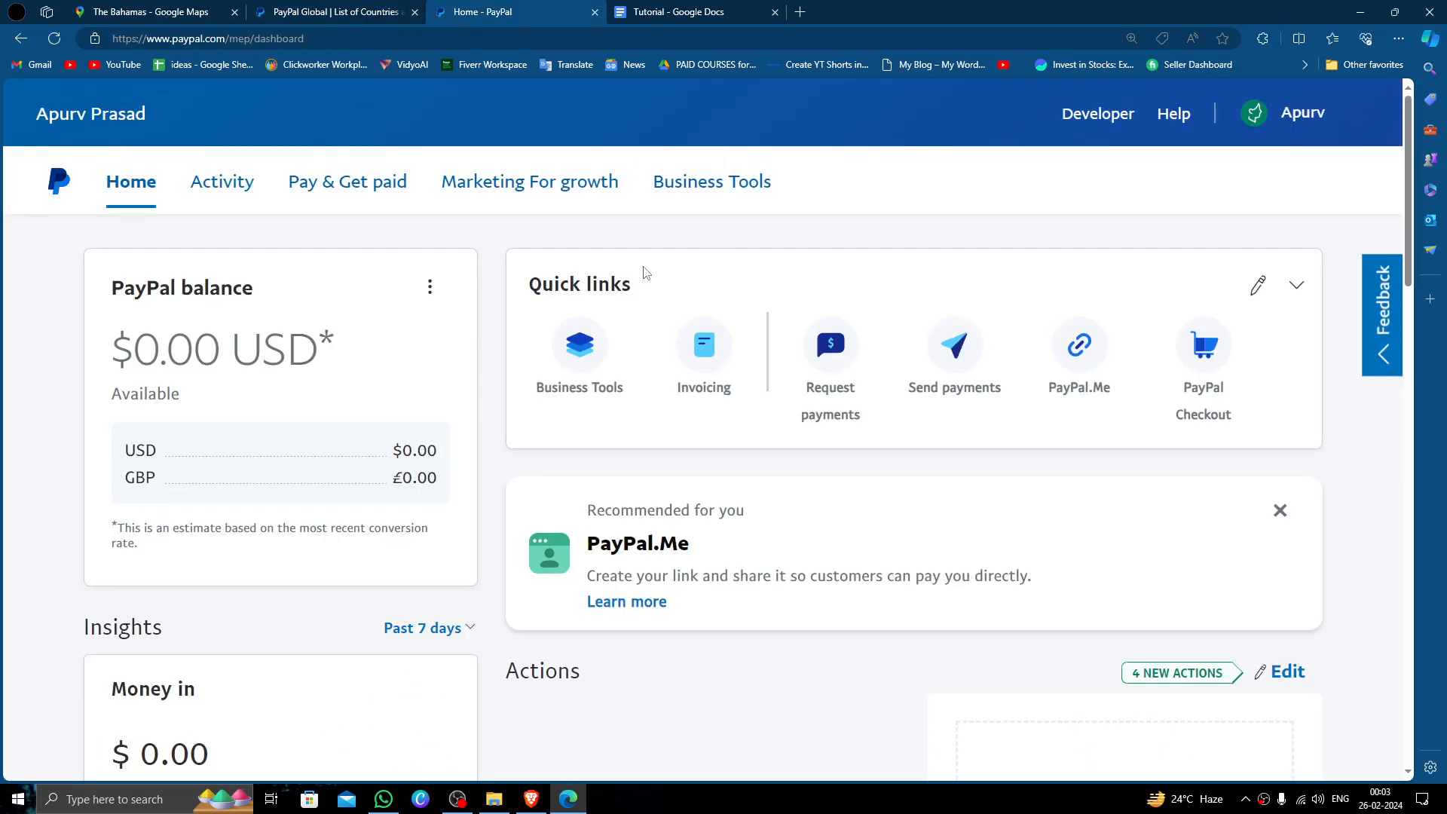
pyautogui.moveTo(854, 300)
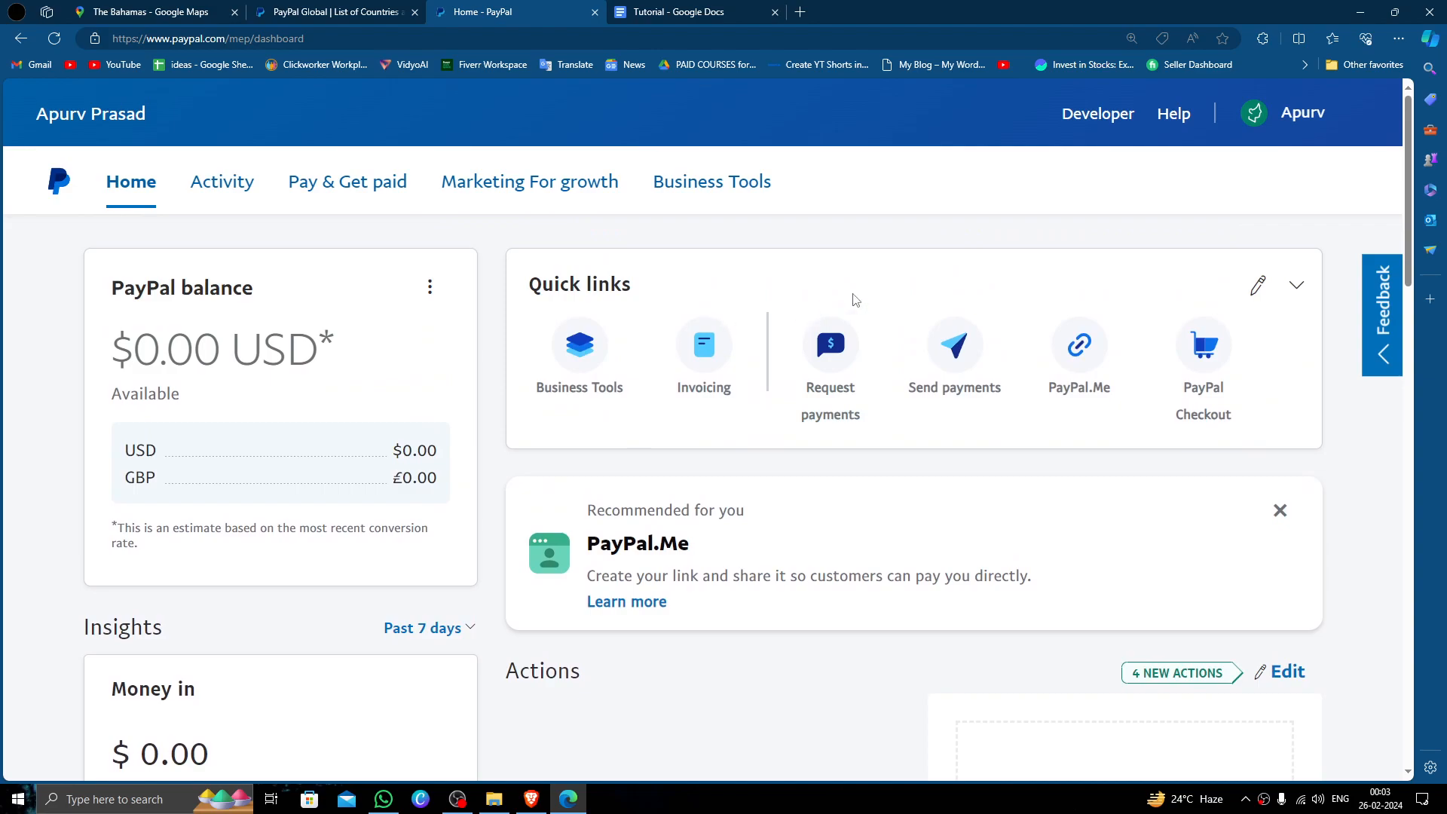
pyautogui.moveTo(954, 346)
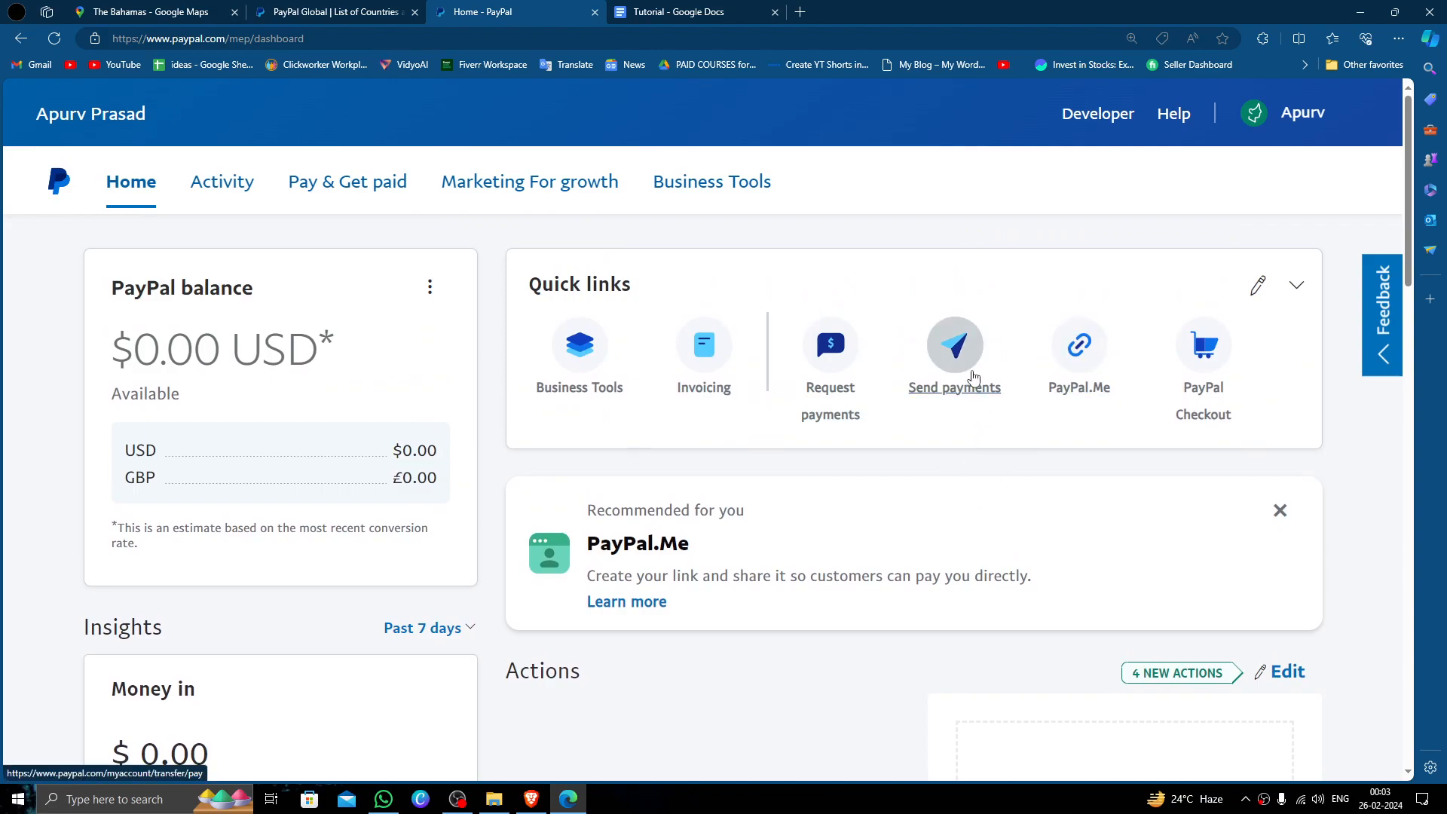
# Open Send payments from the dashboard's Quick links, reaching the empty recipient search field.
pyautogui.click(954, 345)
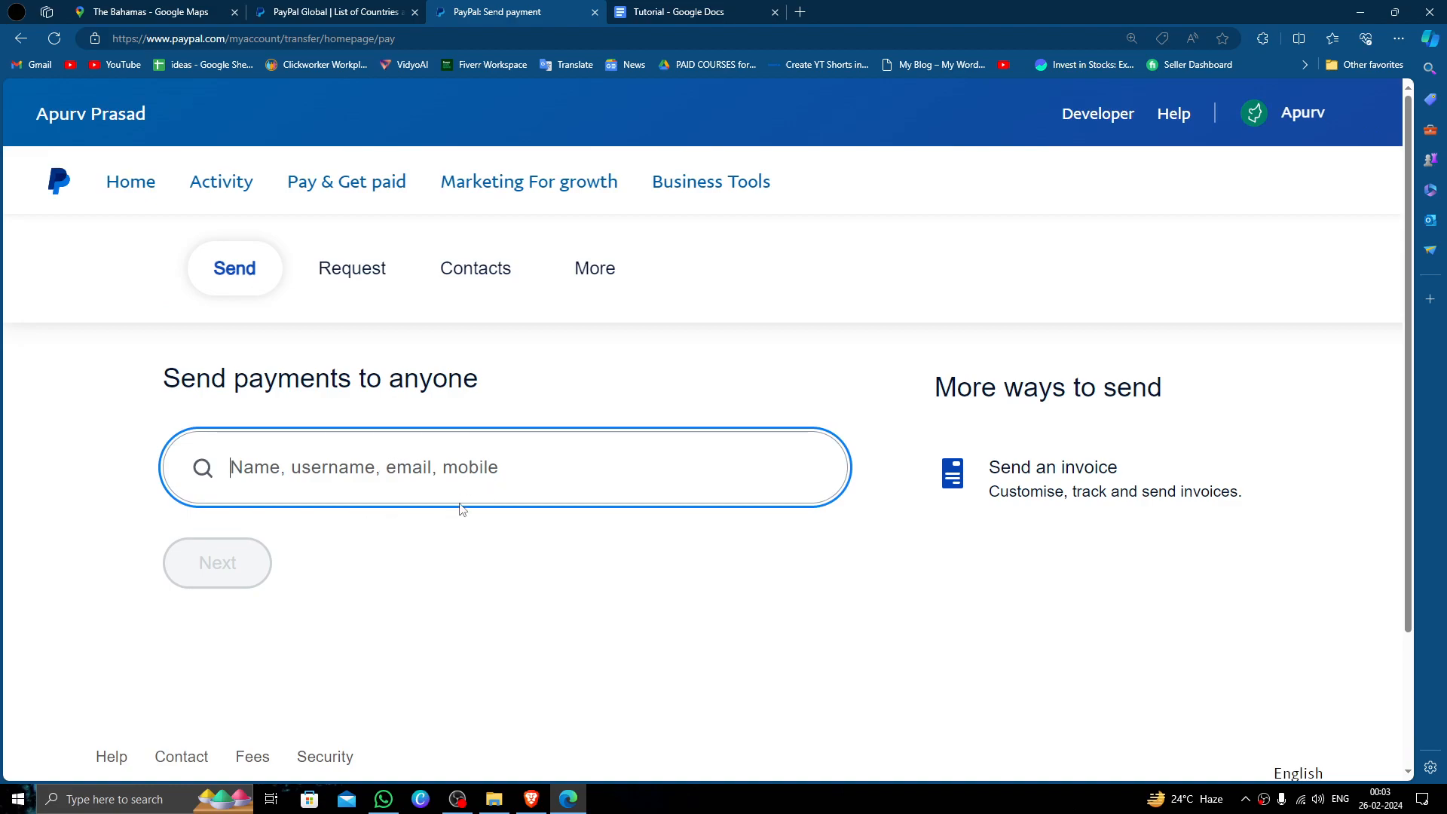
pyautogui.click(295, 636)
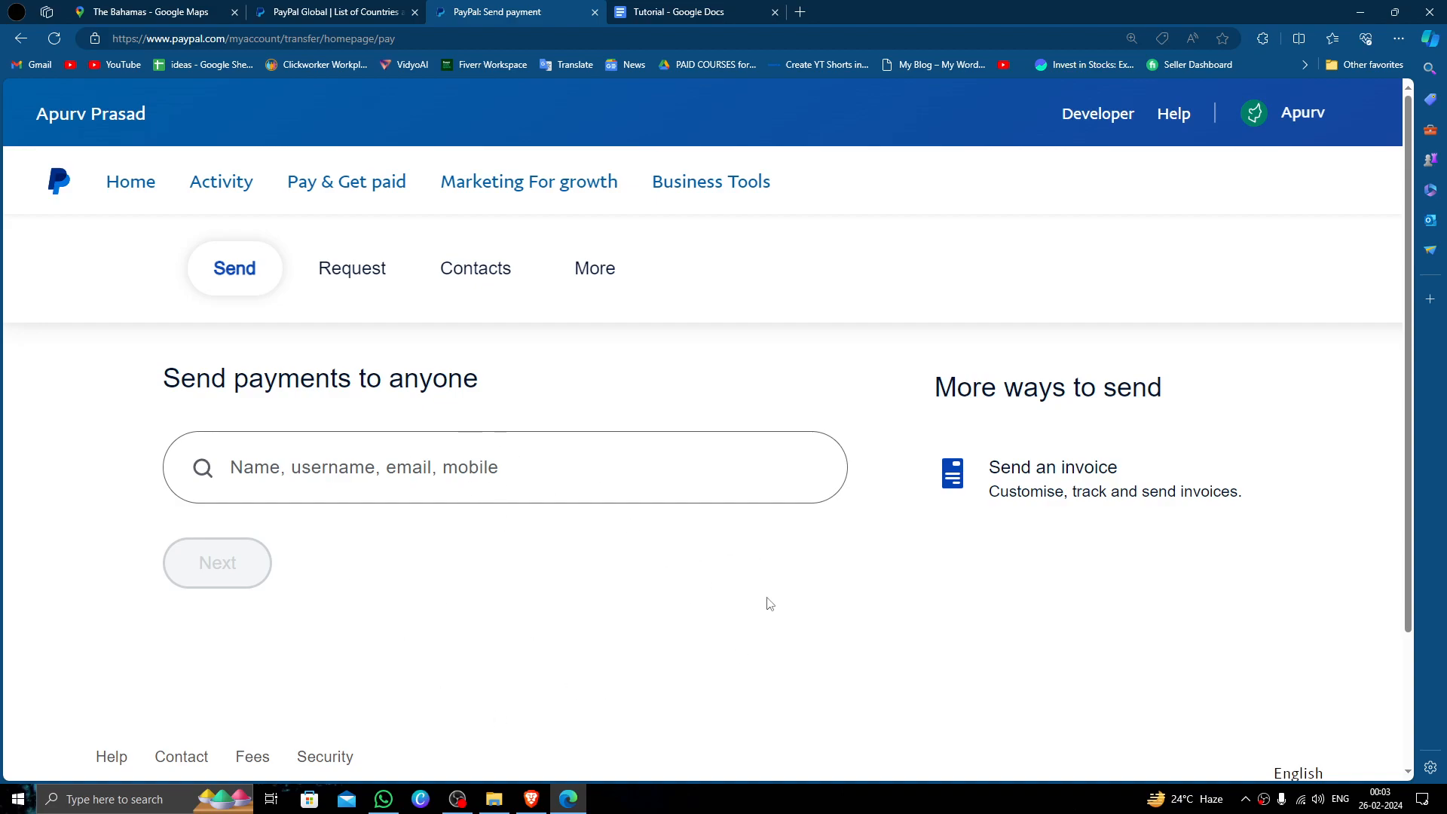
pyautogui.moveTo(499, 422)
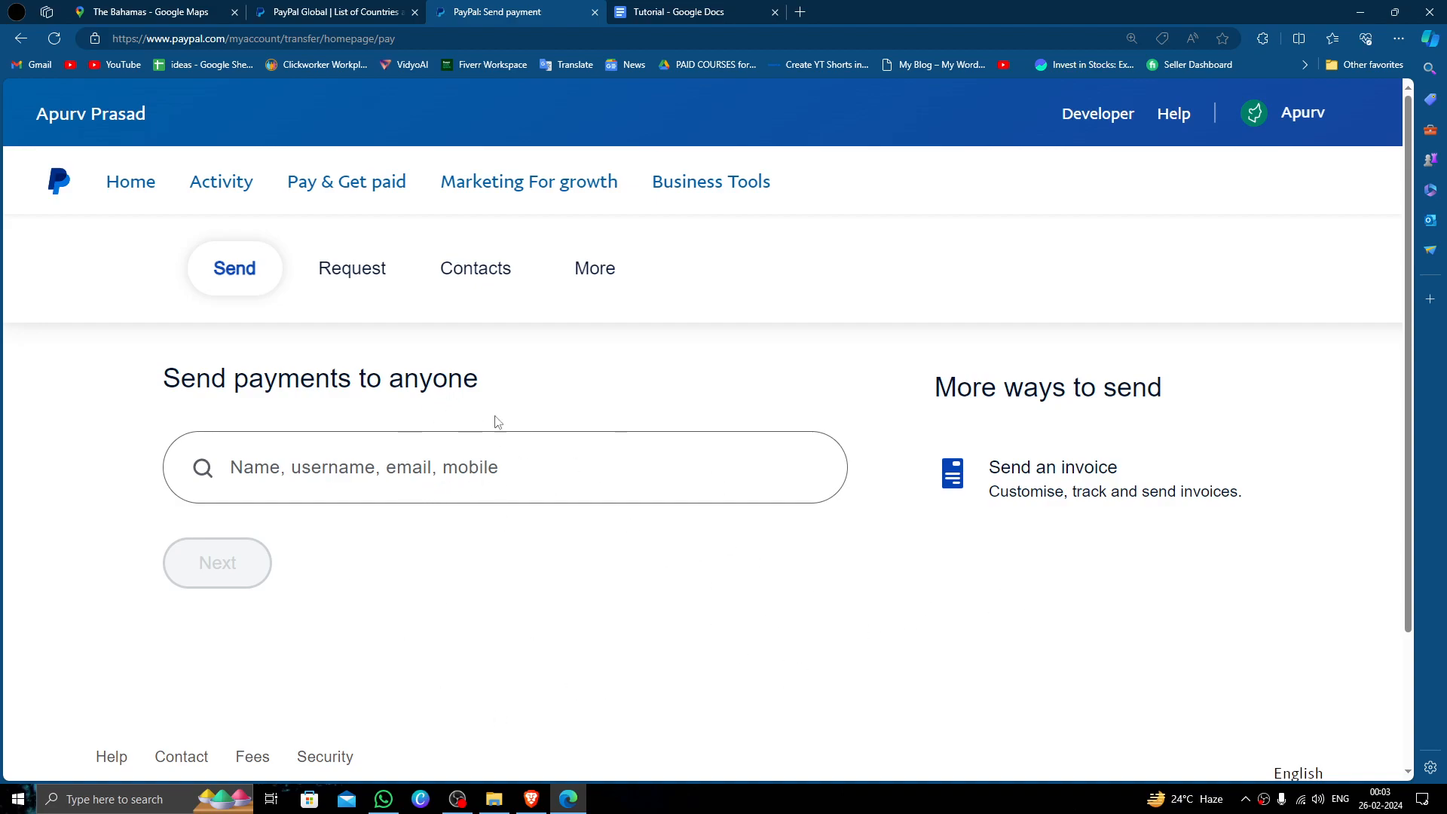